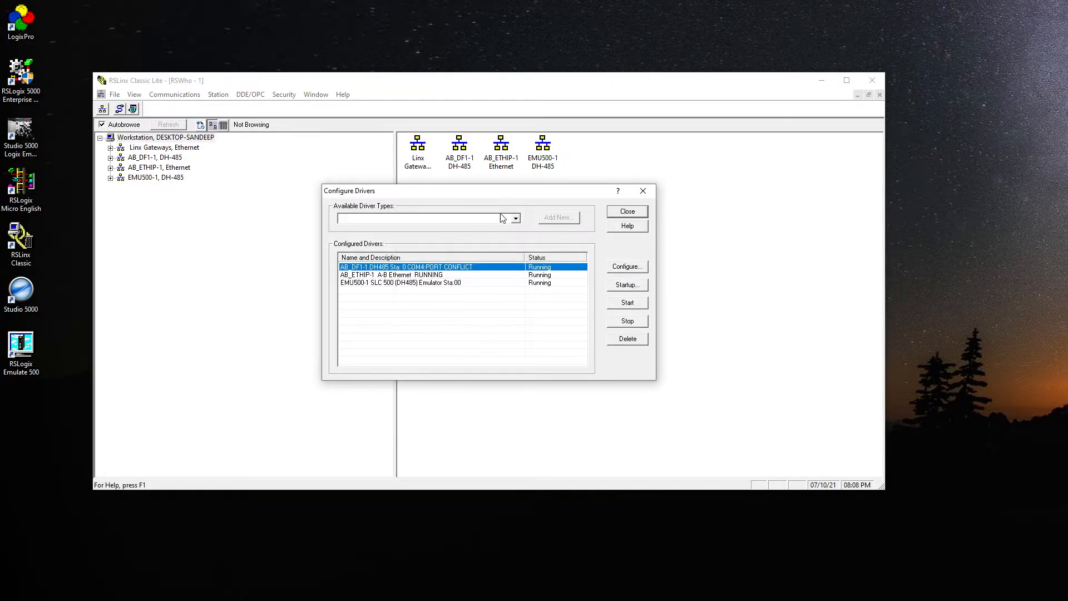
- Add a Virtual Backplane (SoftLogix58xx, USB) driver AB_VBP-1 at slot number 16
click(515, 218)
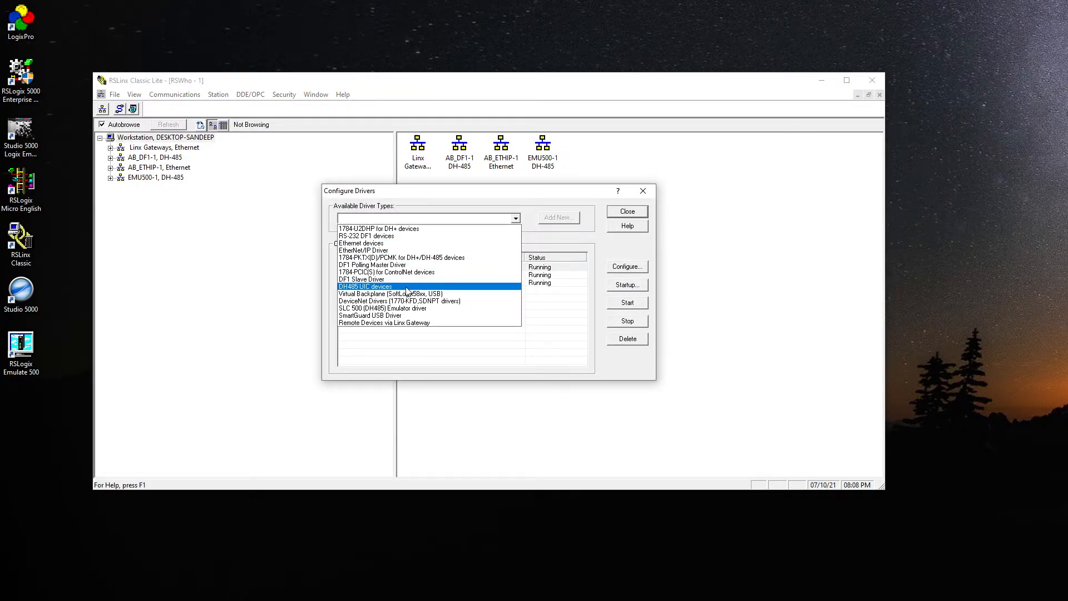
click(390, 293)
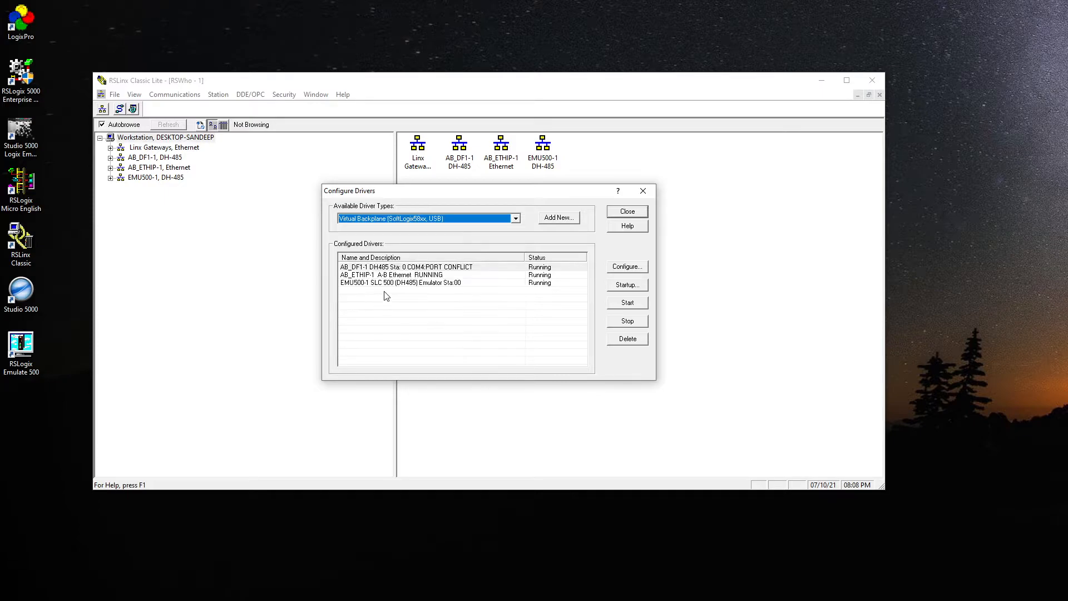
click(557, 217)
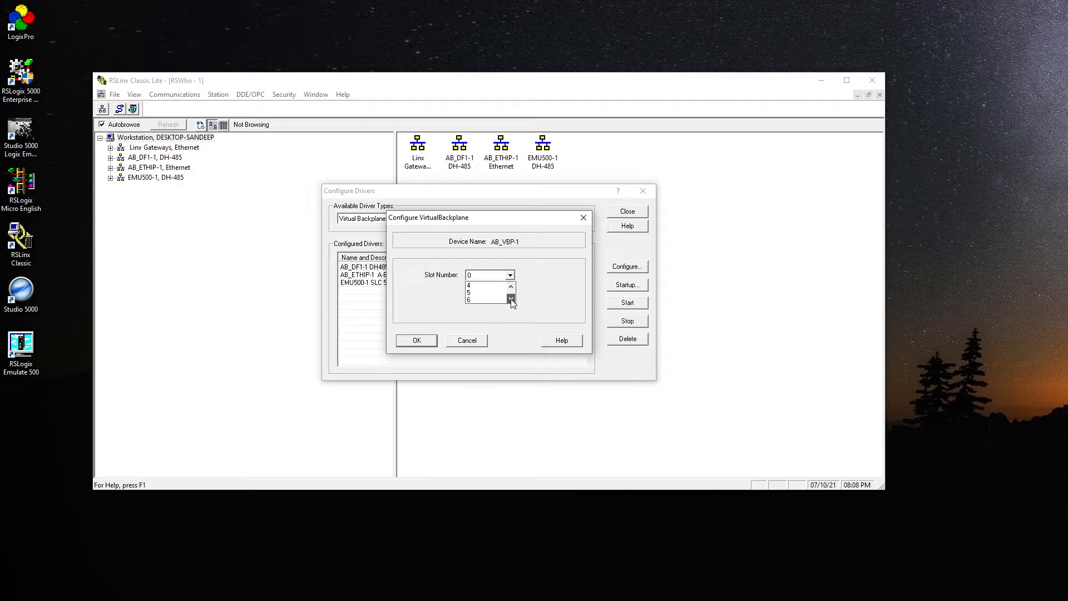
click(509, 275)
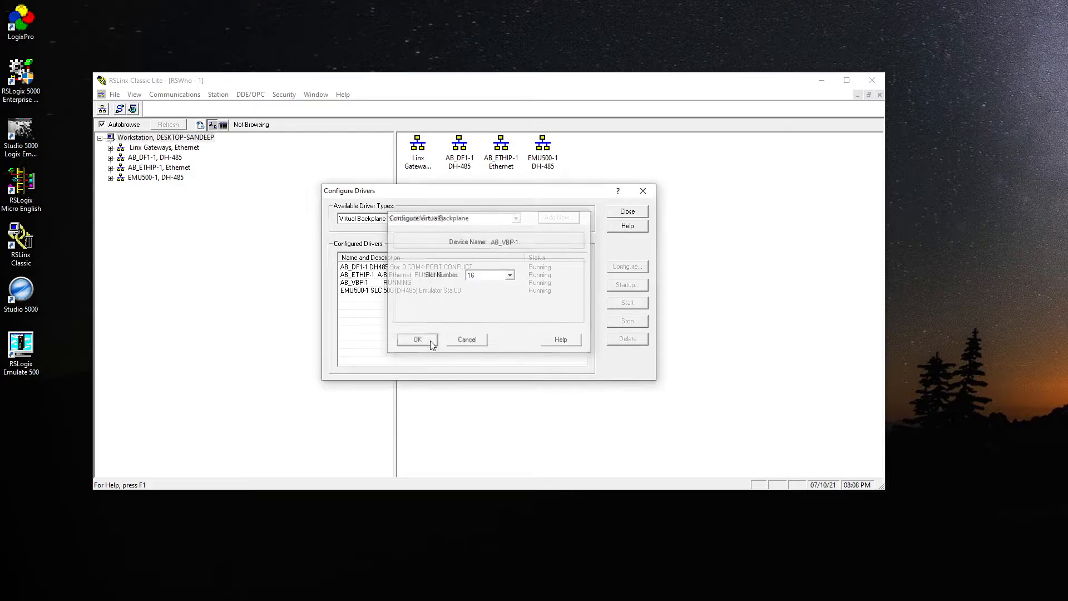
click(417, 340)
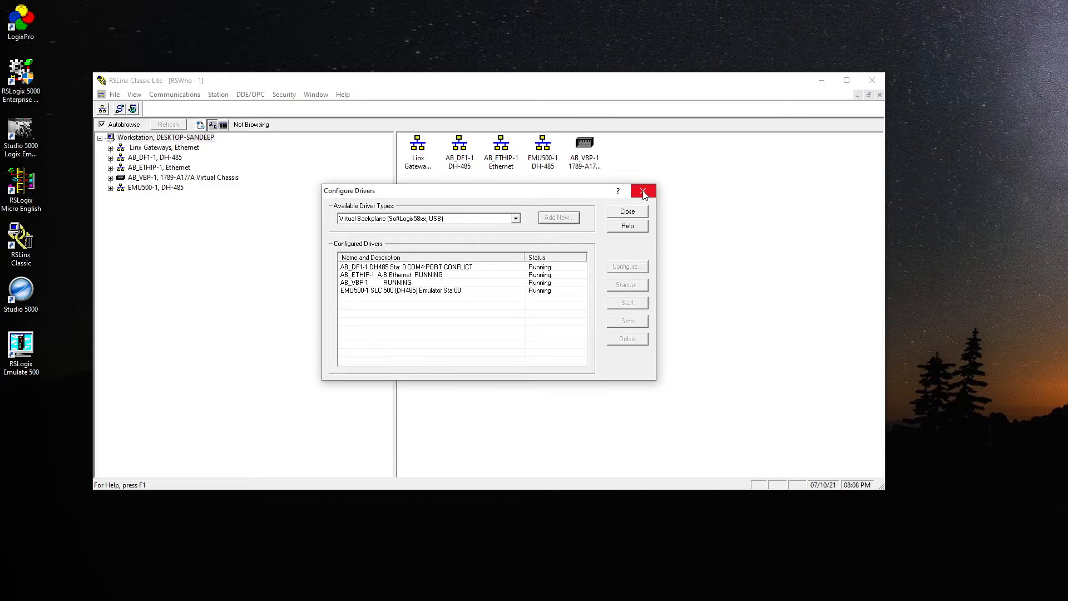
- Close Configure Drivers, returning to the BlockMachine Demo project and emulator chassis
click(641, 191)
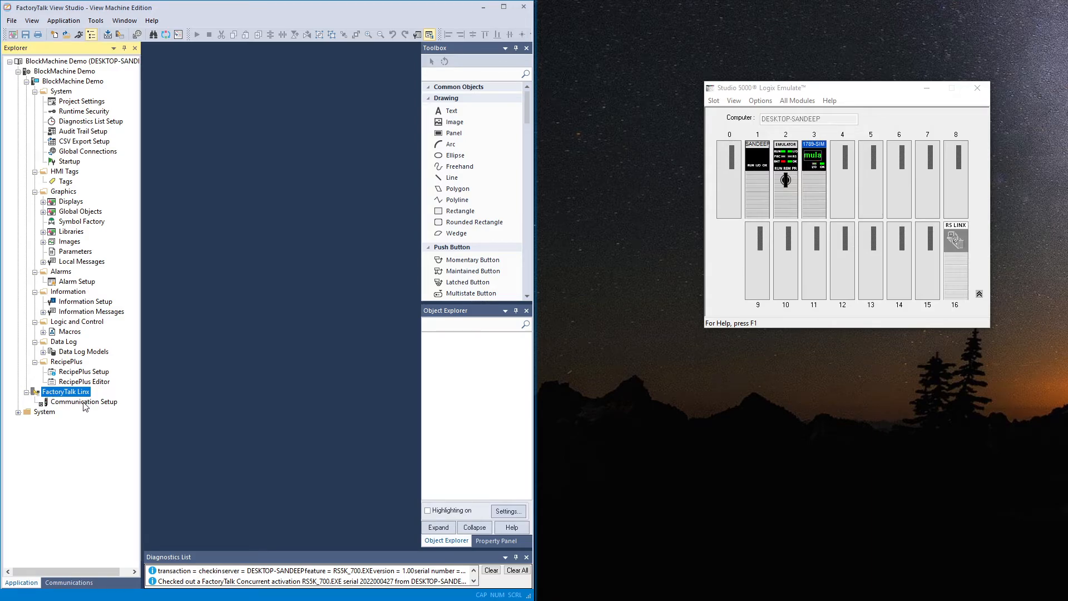
- Show Communication Setup with the FactoryTalk Linx tree expanded to its backplane and Ethernet drivers
click(84, 401)
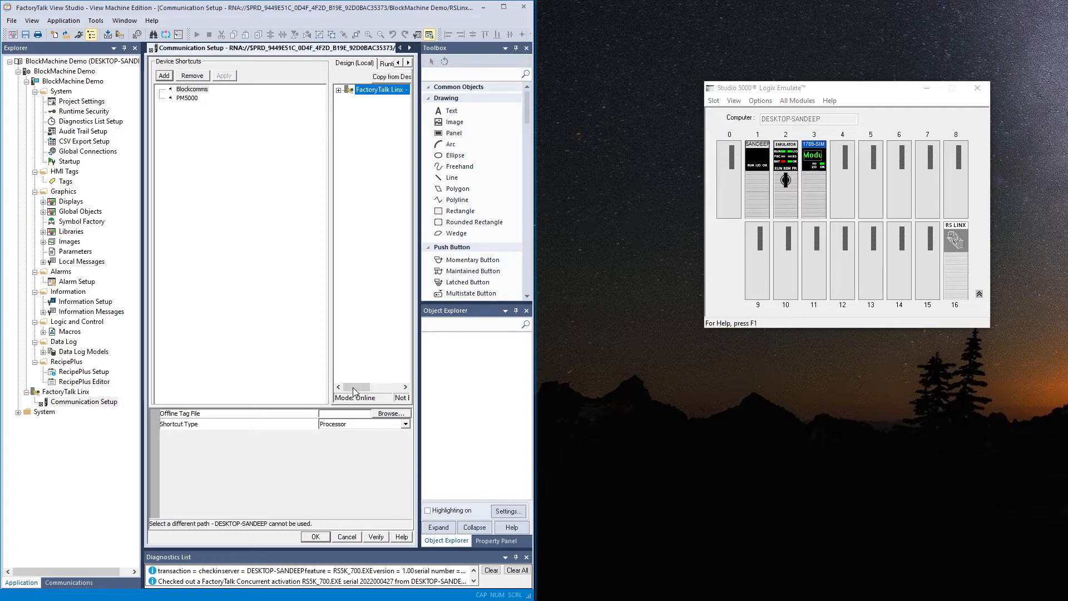
click(335, 89)
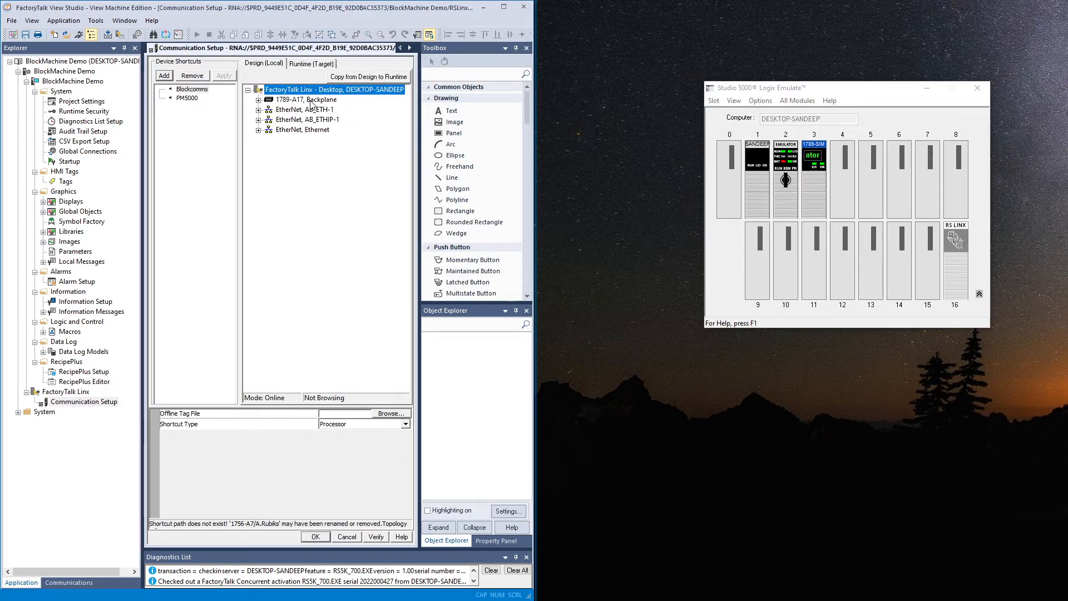
- In FactoryTalk Linx properties, disable Auto Configure and assign the module to slot 15
right_click(334, 89)
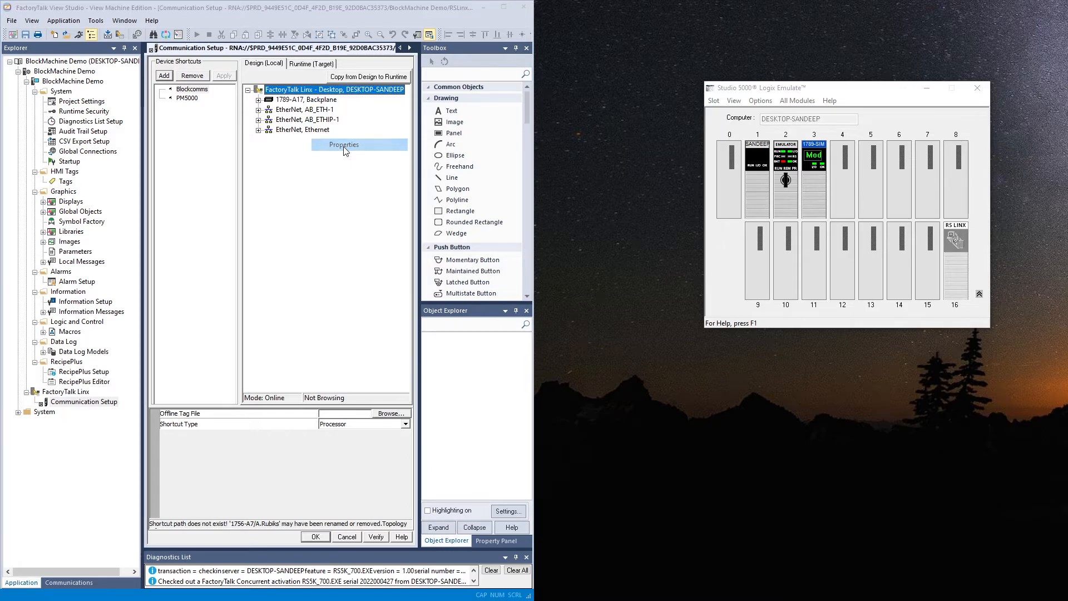
click(344, 144)
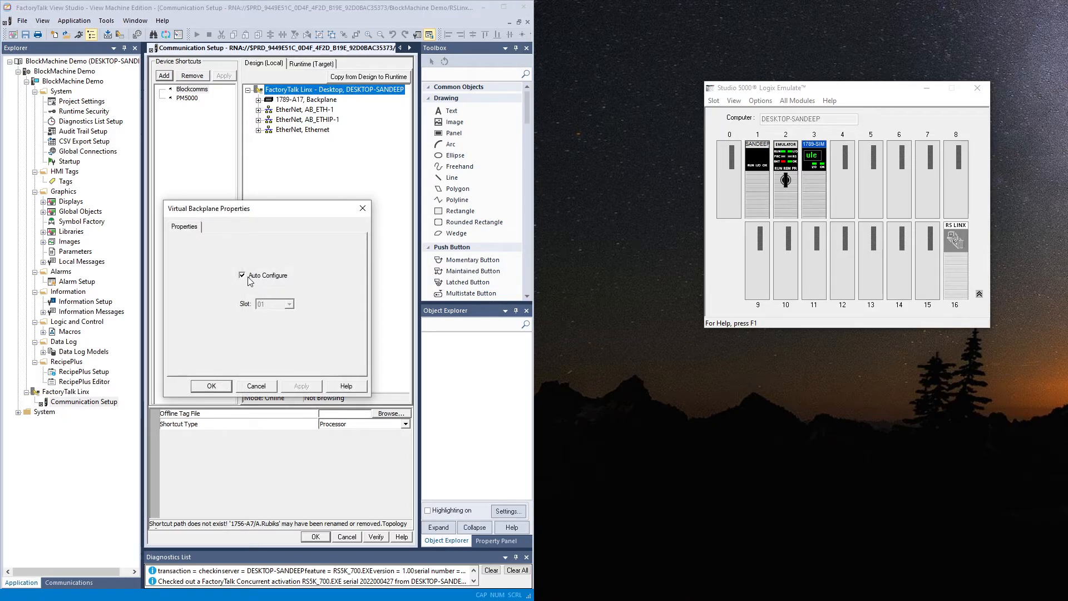
click(243, 274)
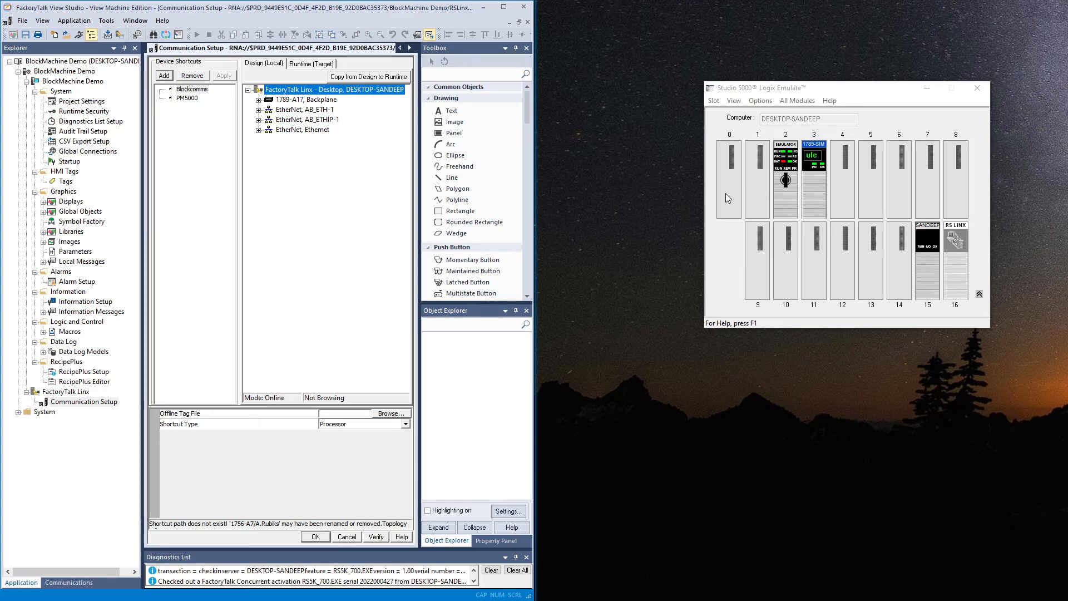
click(727, 178)
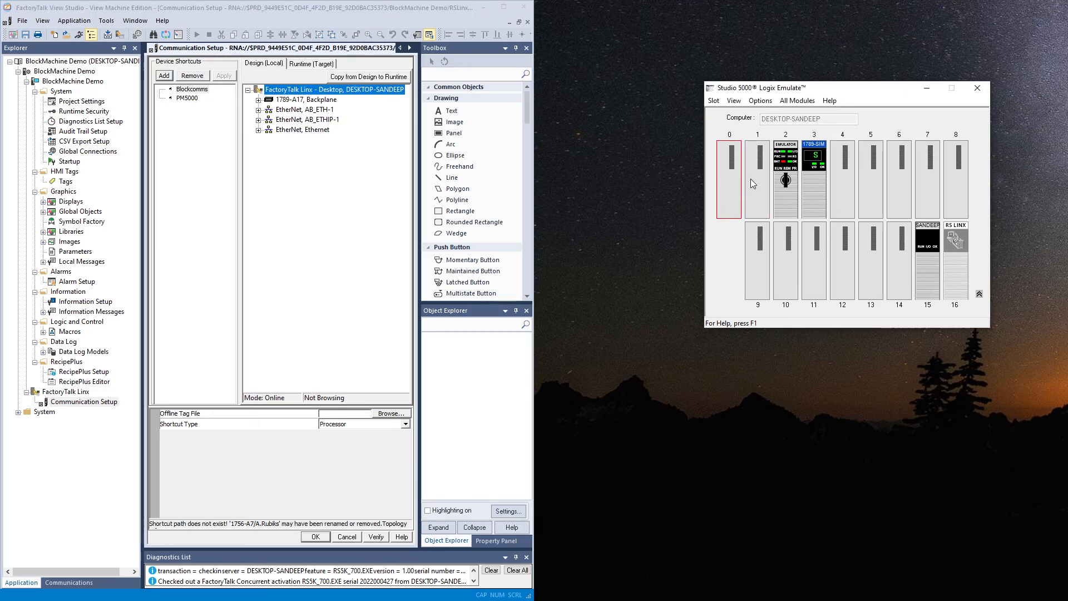